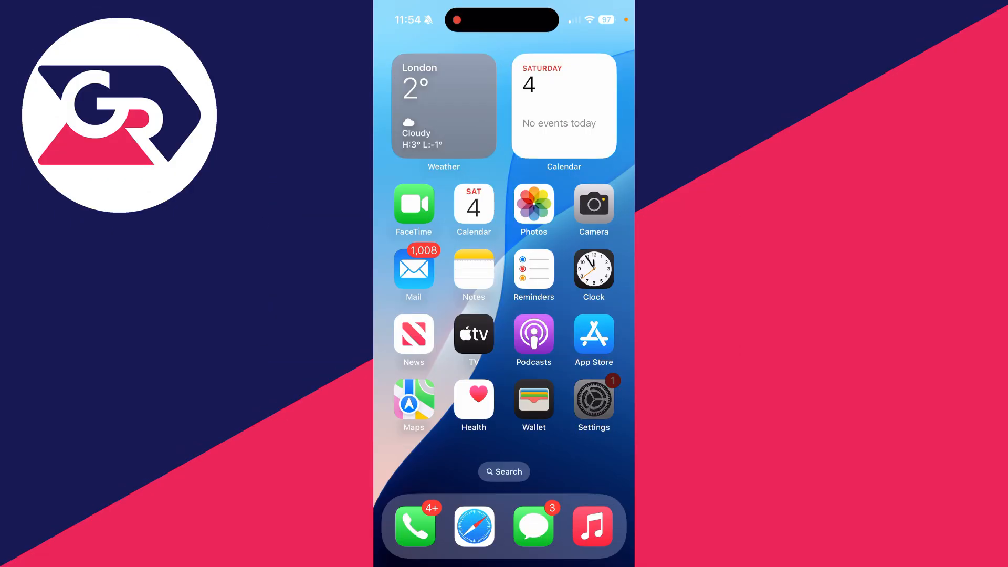
# - Swipe to the second Home Screen page showing Gmail, Weather, Stocks and Aquapark.io
pyautogui.click(592, 398)
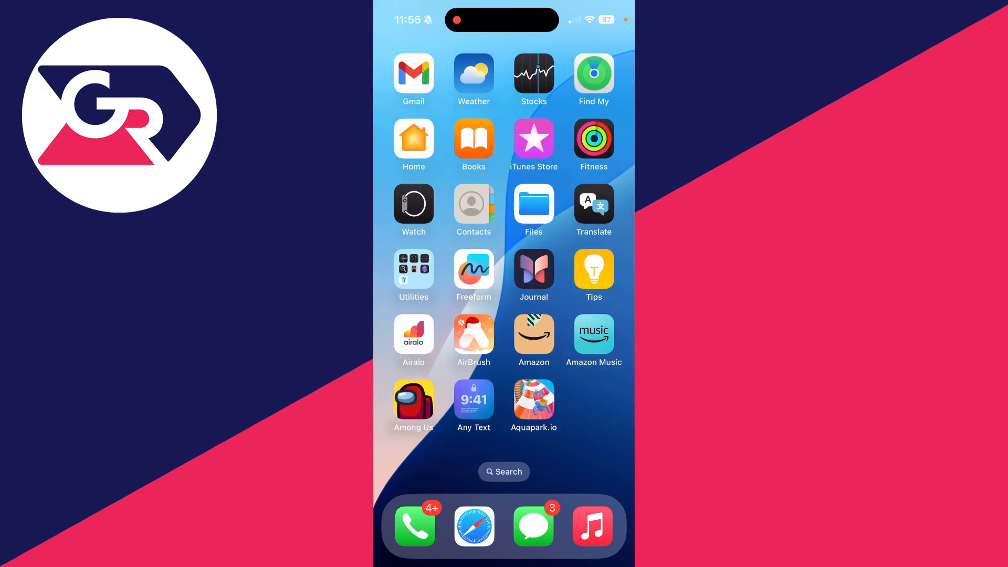
# - Launch Passwords from the Utilities folder, unlock it, and activate the search field
pyautogui.click(413, 270)
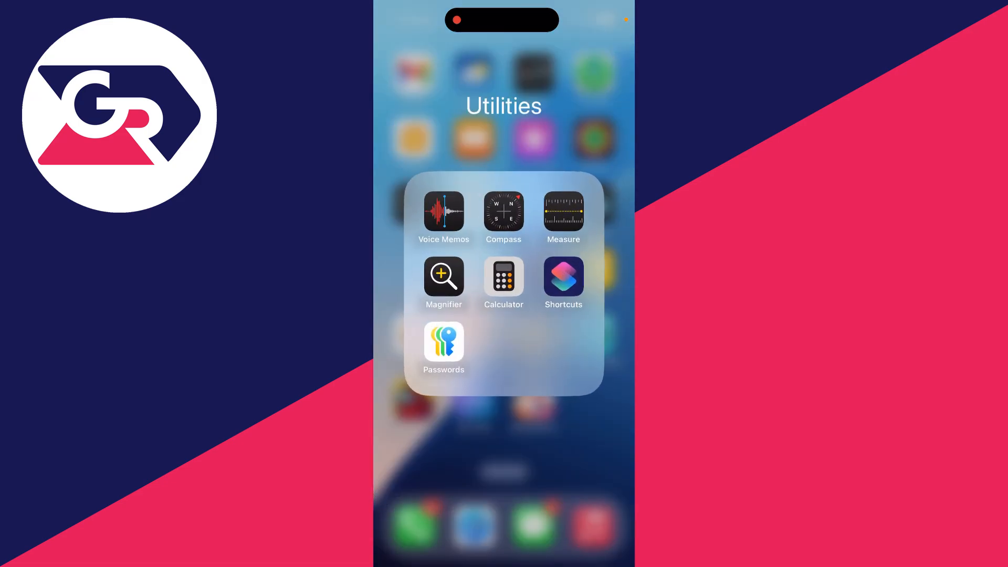
pyautogui.click(444, 344)
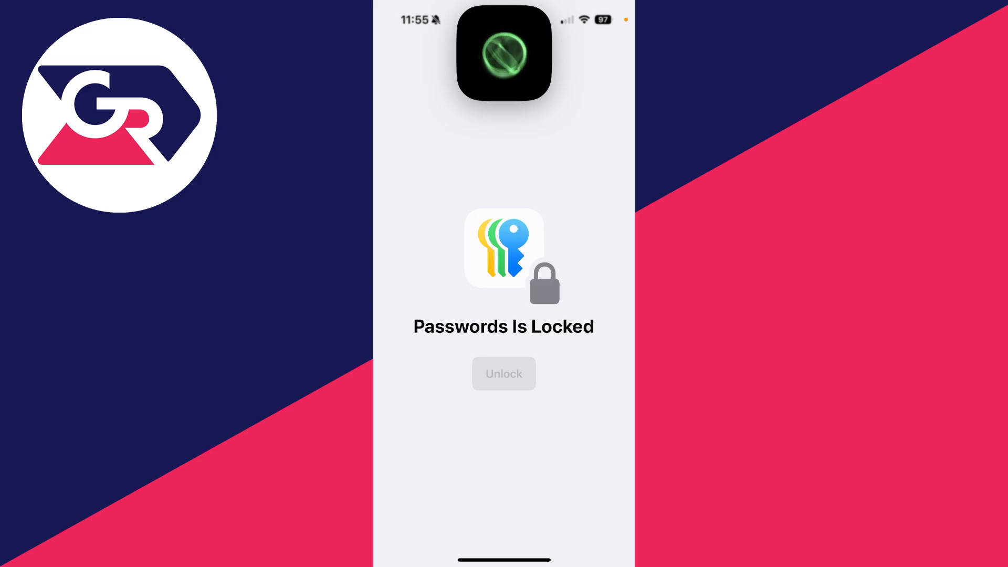
pyautogui.click(504, 373)
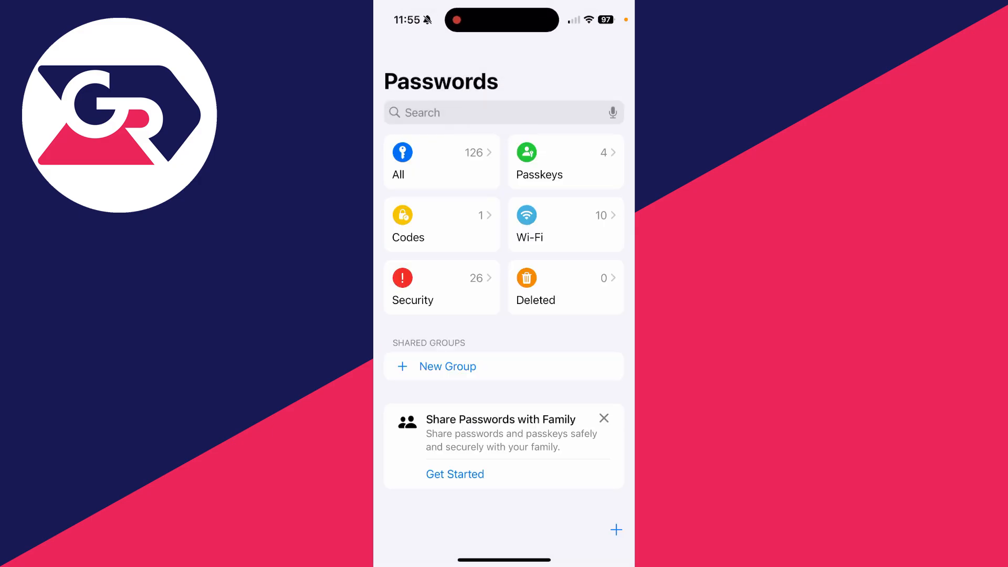
pyautogui.click(501, 113)
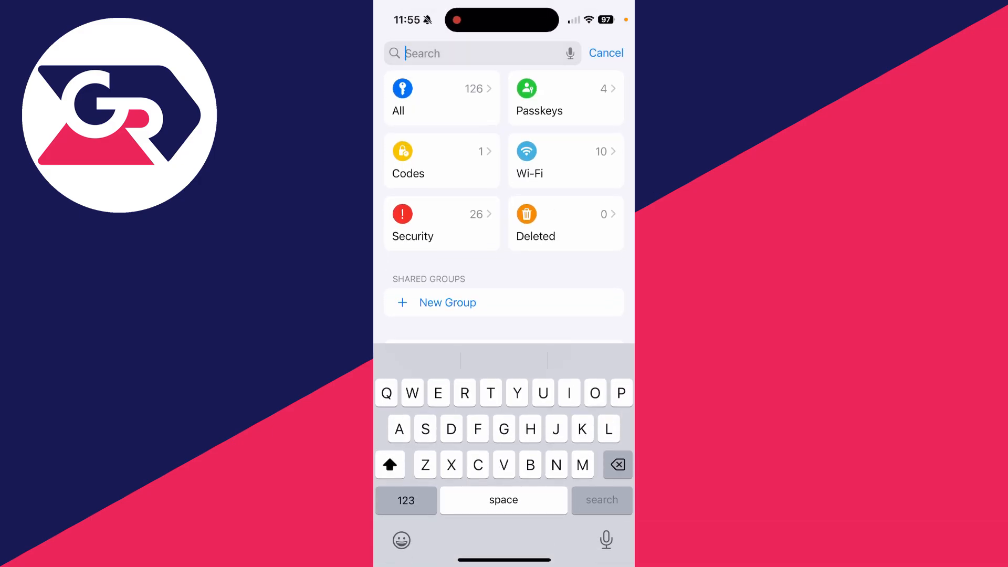
# - Search the saved passwords for 'Apple' and open the Apple login entry
pyautogui.write('Apple')
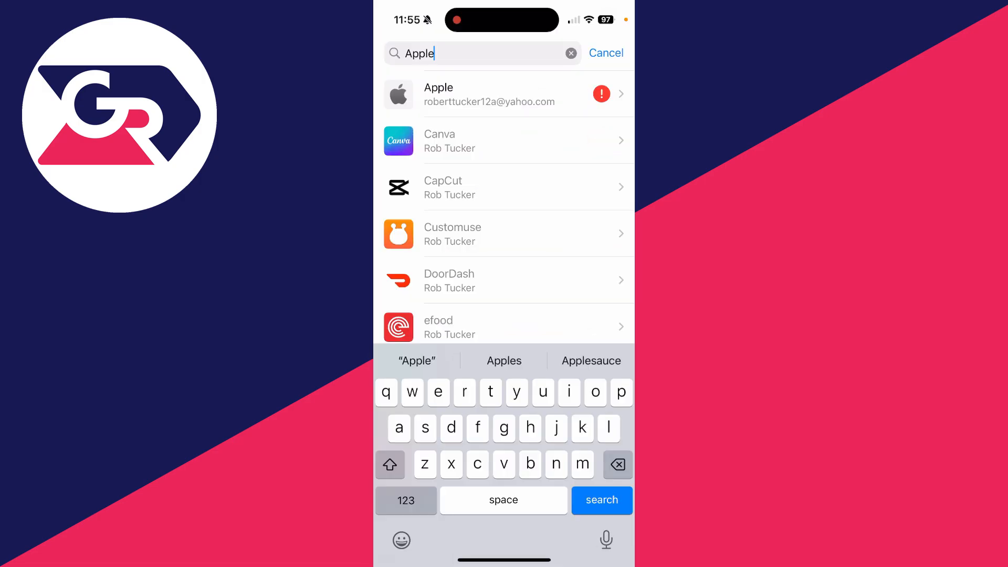
pyautogui.click(503, 94)
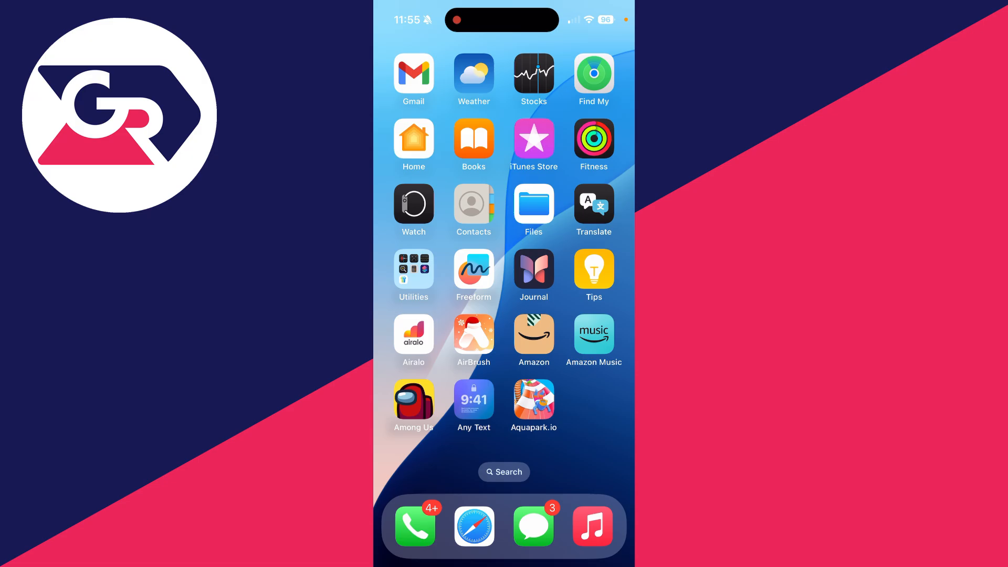
# - In Safari, go from the google.com profile panel to Manage your Google Account, then activate search
pyautogui.click(474, 527)
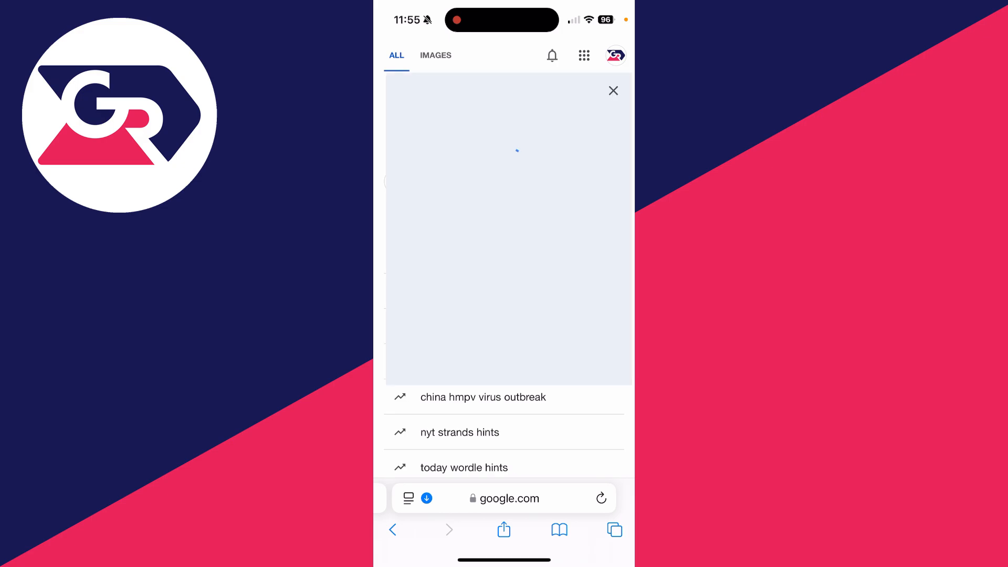
pyautogui.click(614, 55)
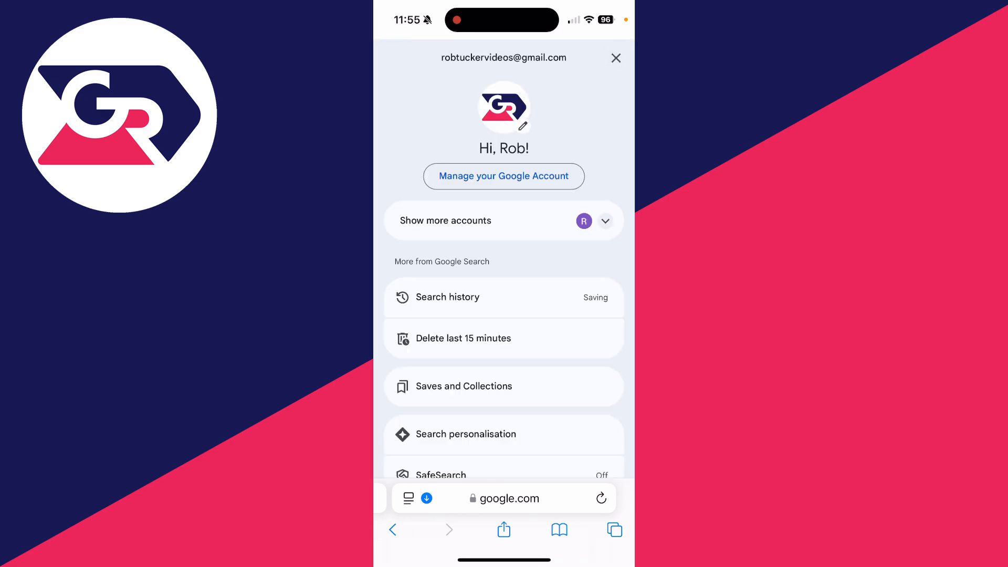
pyautogui.click(504, 177)
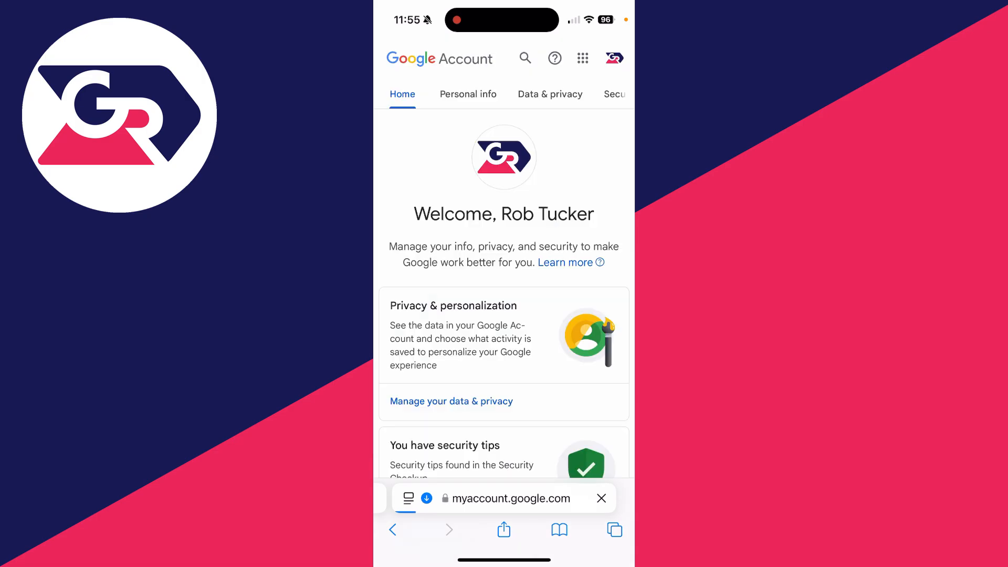
pyautogui.click(525, 58)
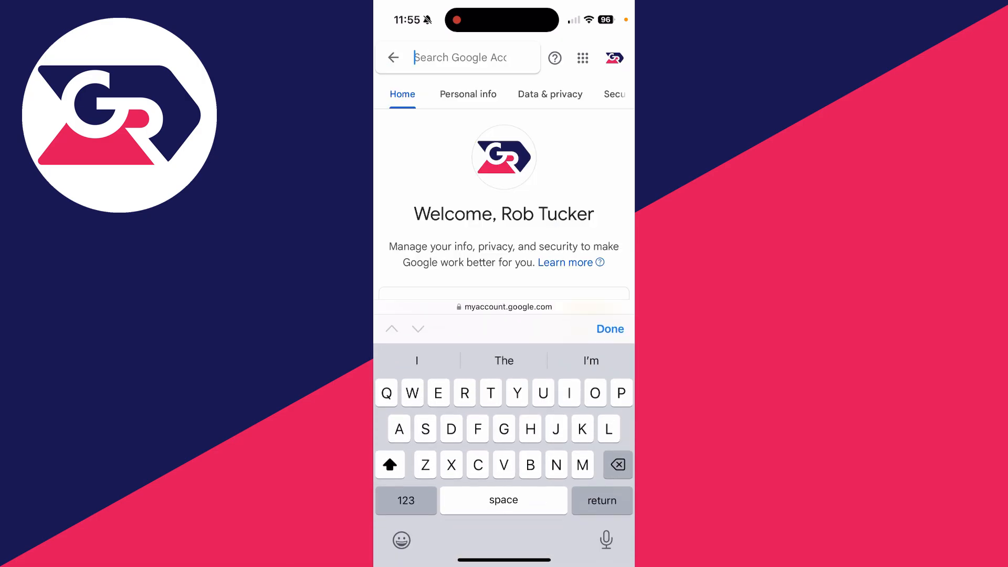
# - Search Google Account for 'Password' and open the Password Manager result
pyautogui.write('Password')
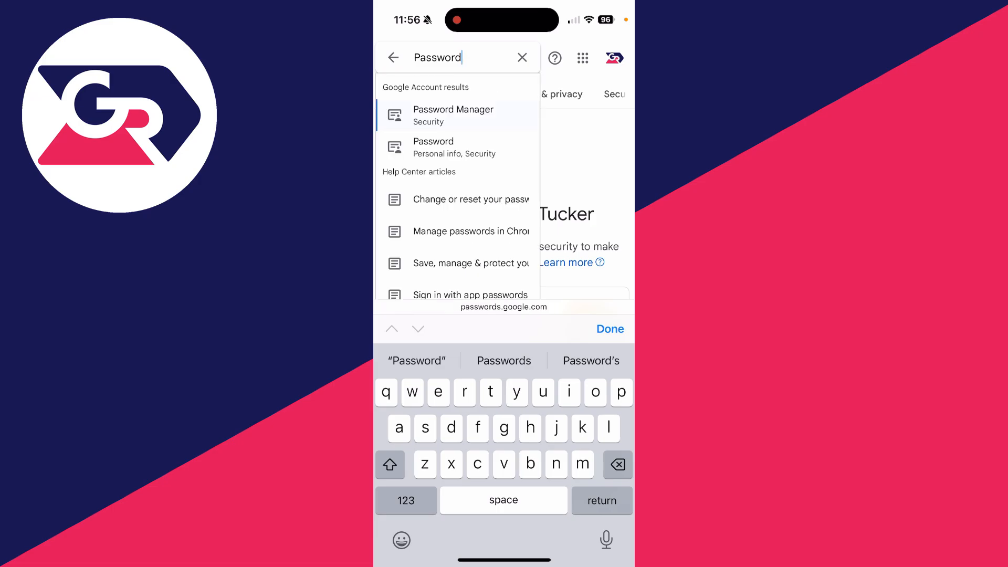
pyautogui.click(453, 115)
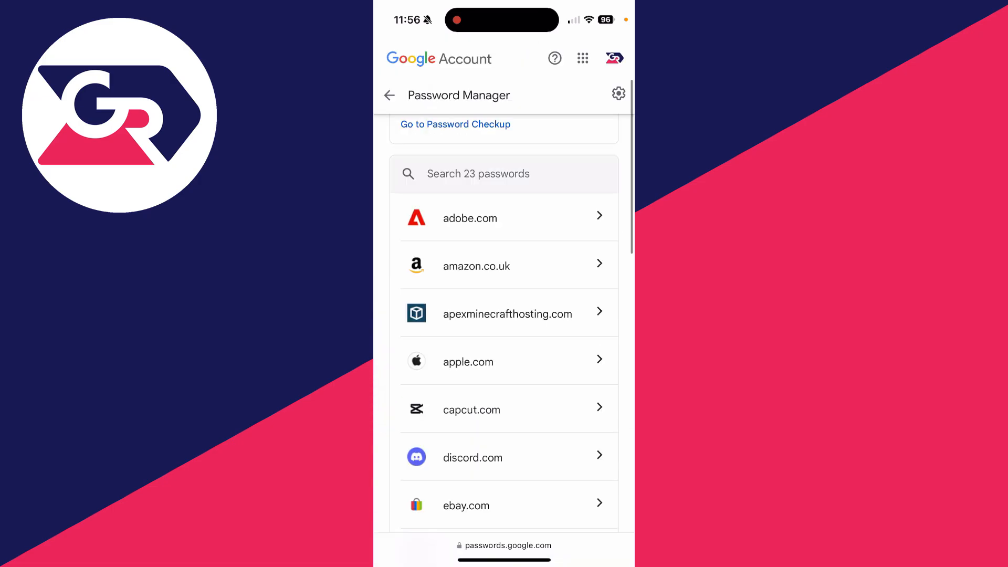